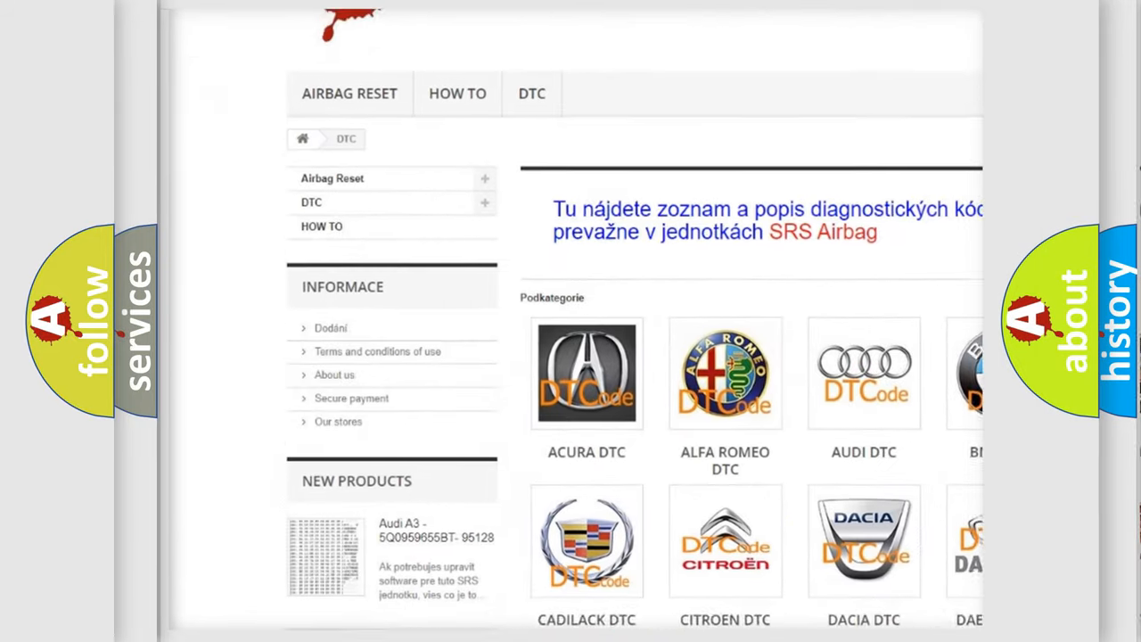
scroll("down", 3)
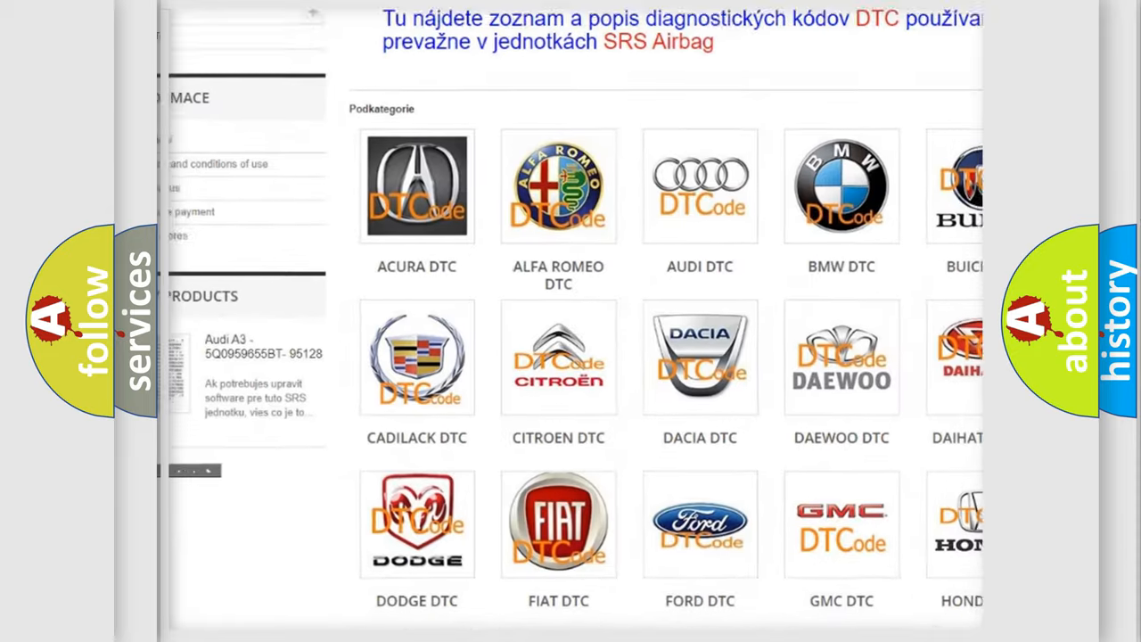
scroll("down", 3)
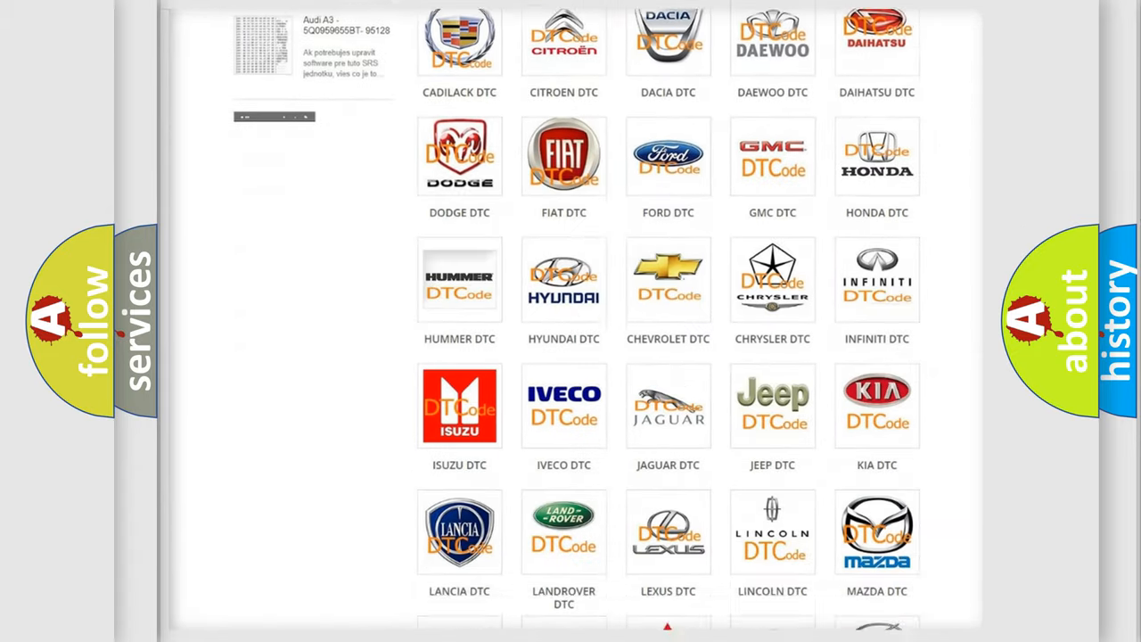
scroll("down", 3)
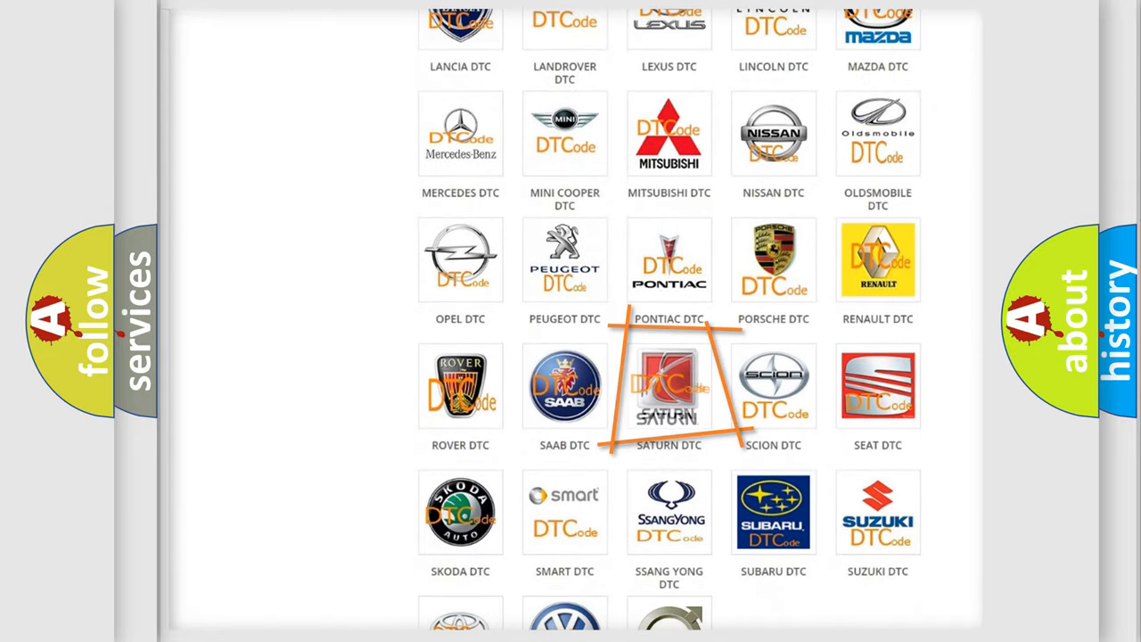